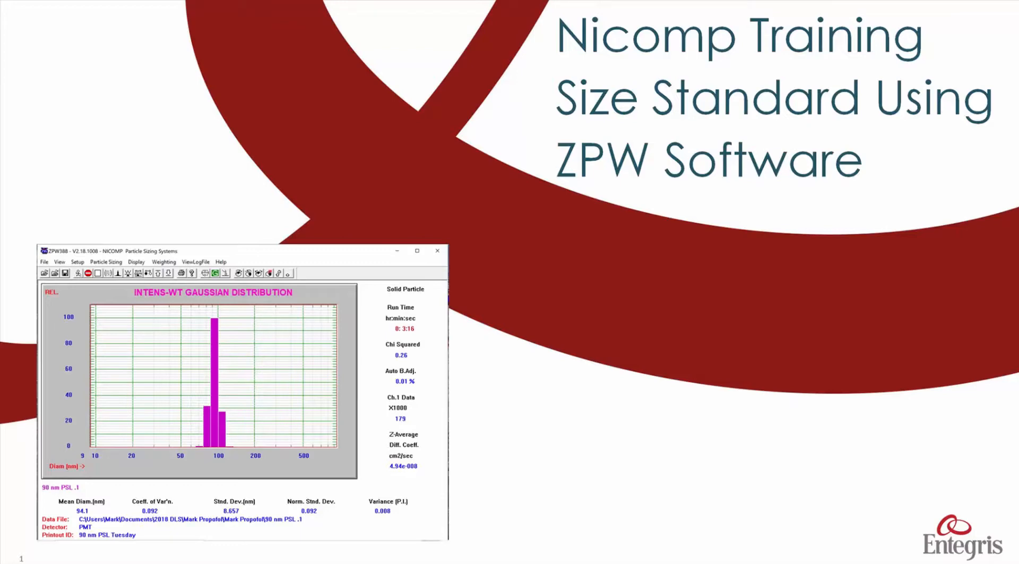
Step: Run Initialize ND Filter from Particle Sizing and acknowledge the End Initialization notice
key(right)
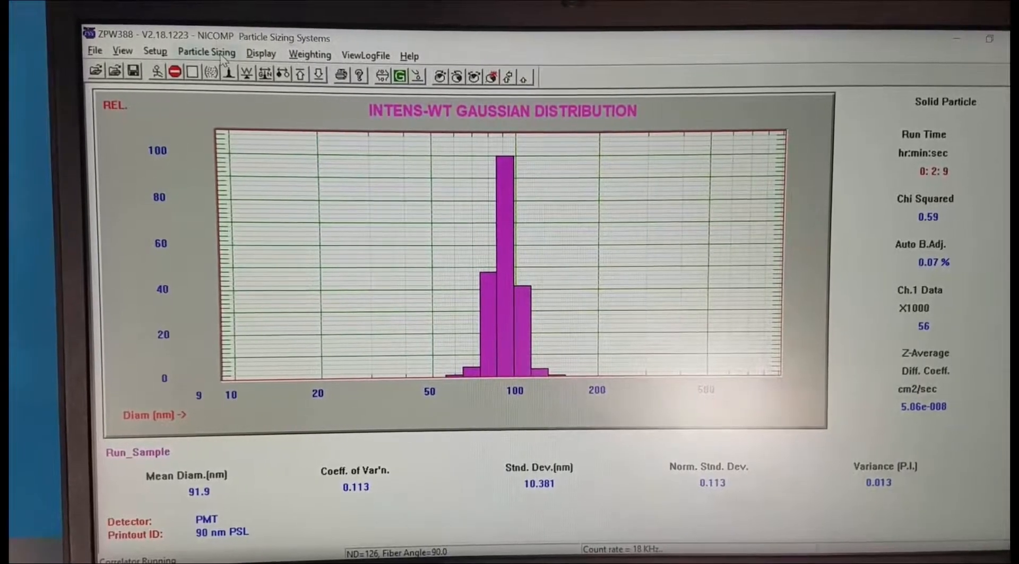
click(207, 53)
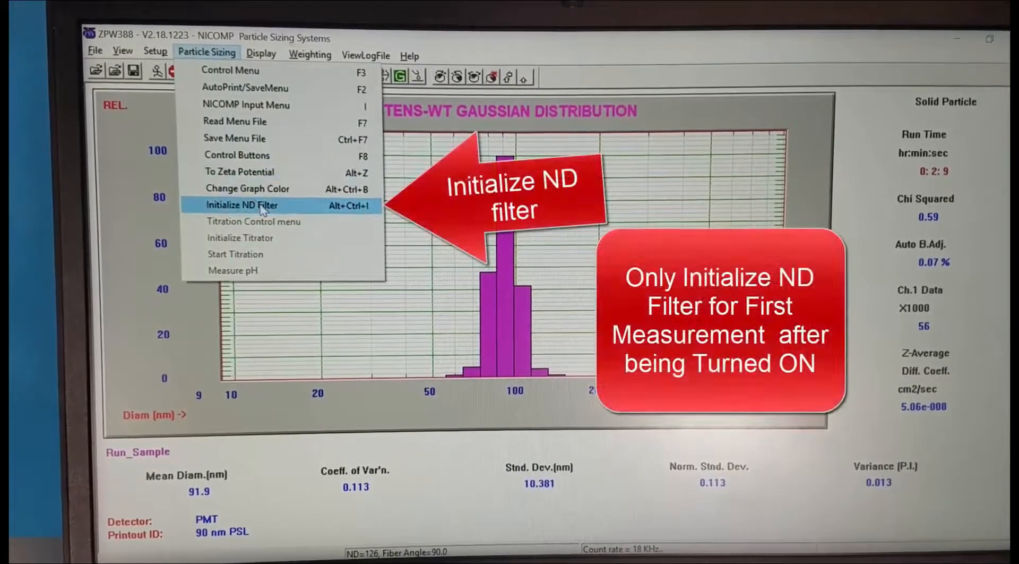
click(242, 205)
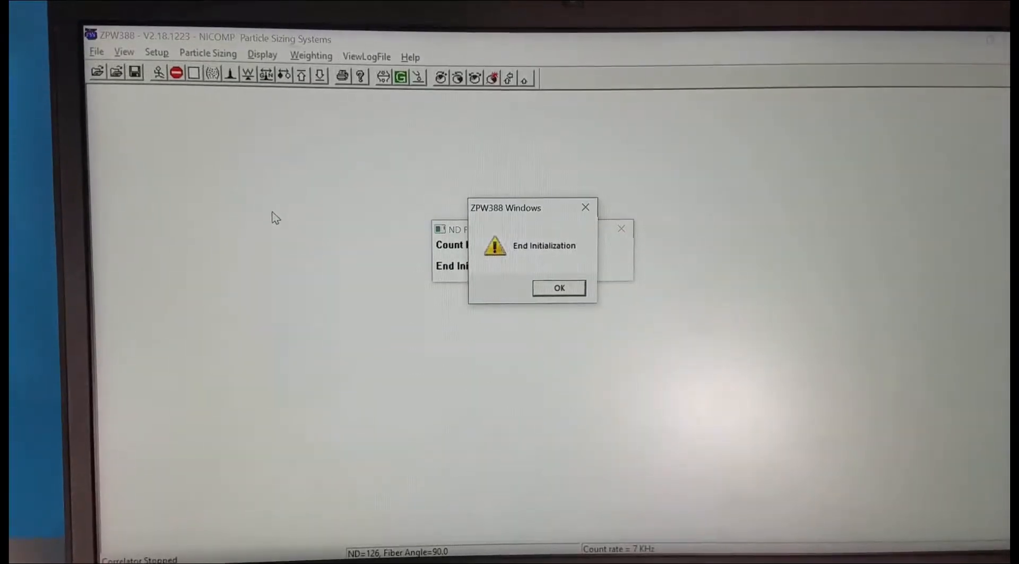
click(558, 287)
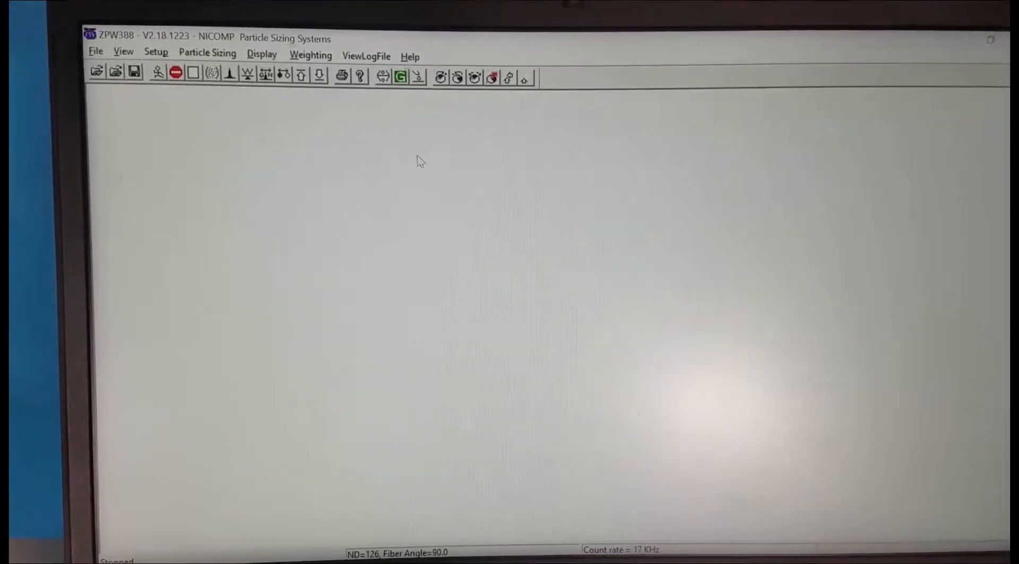
Step: Review the measurement control settings under Particle Sizing and close them unchanged
click(207, 54)
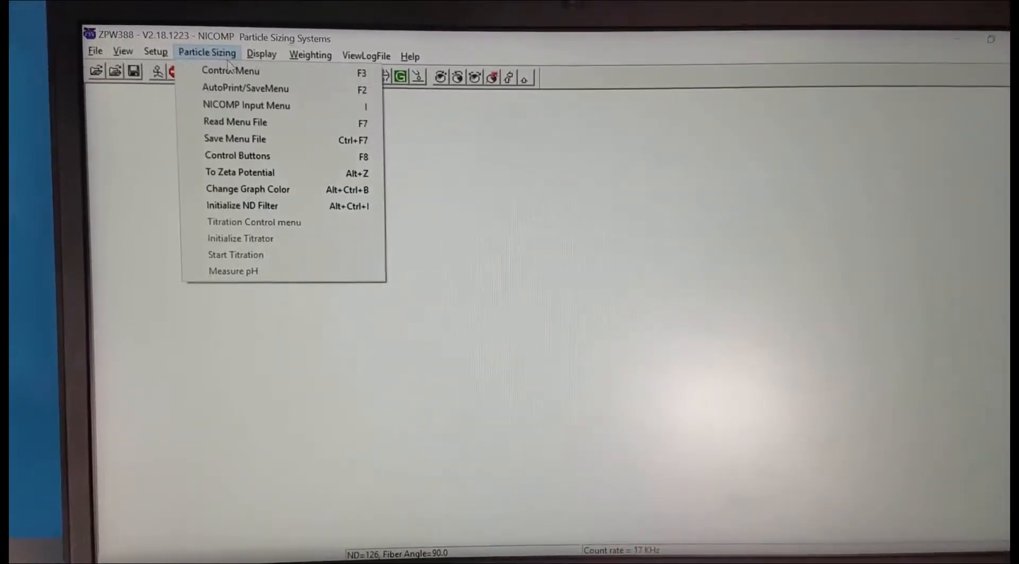
click(231, 71)
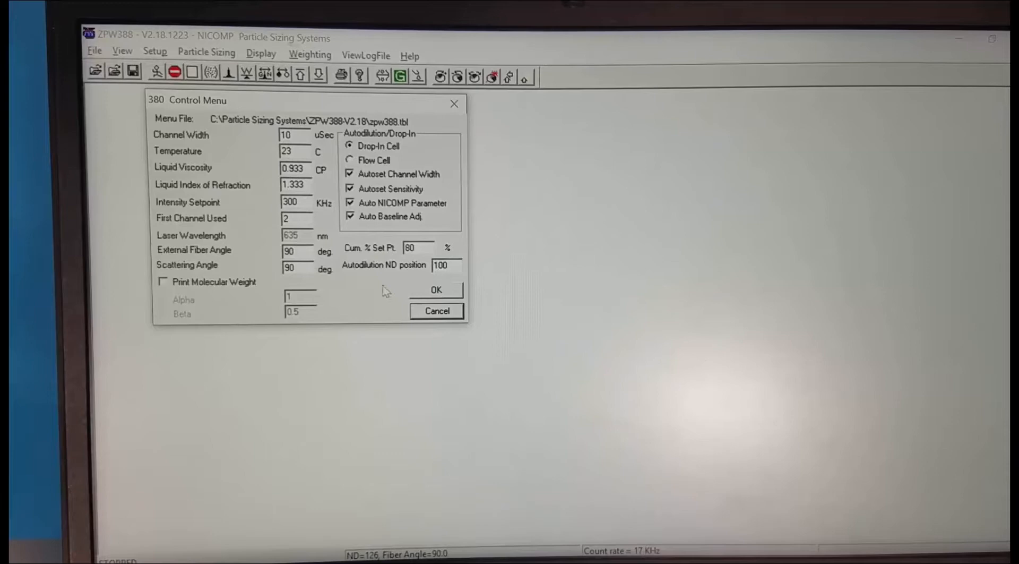
click(435, 290)
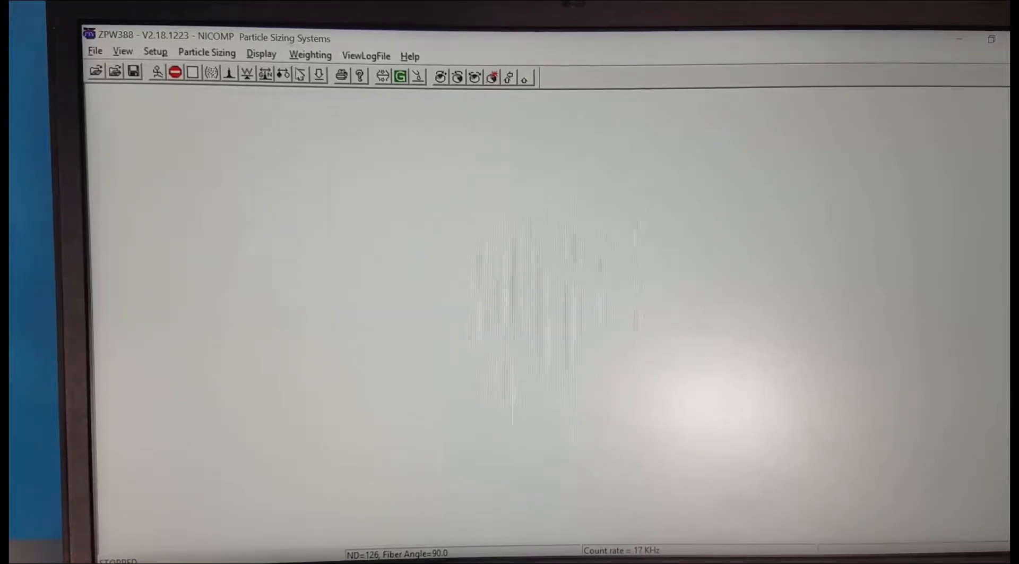
Step: In the Auto Print/Save Menu set Run Time 10 and data file name 90 NM PSL2.1
click(207, 53)
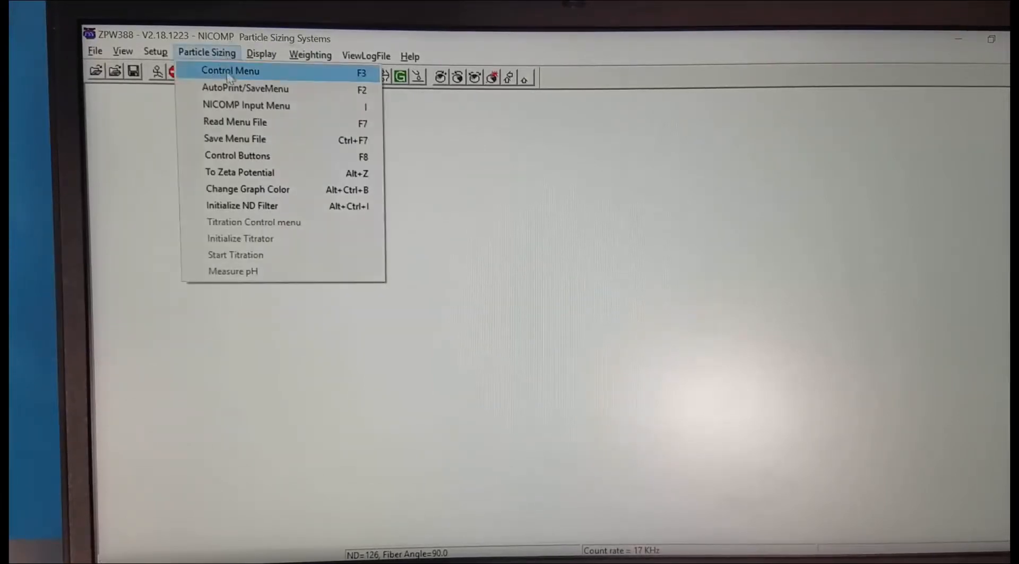
click(246, 89)
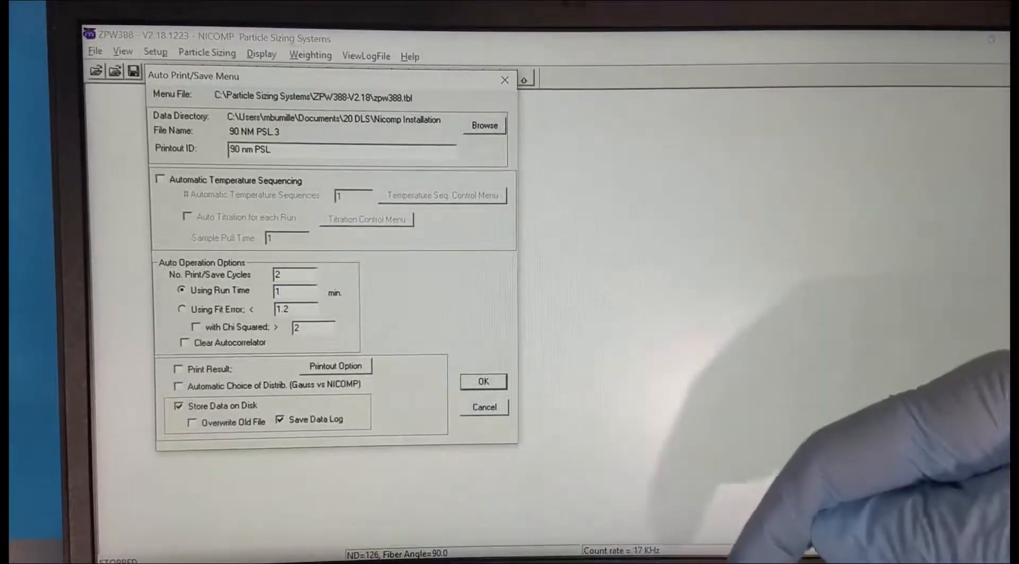
text(0)
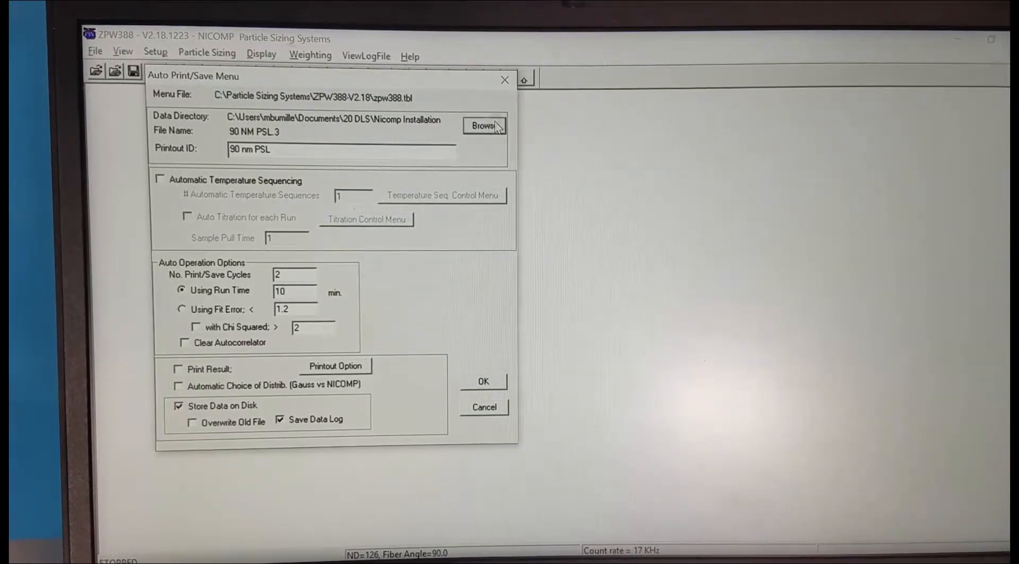
click(484, 126)
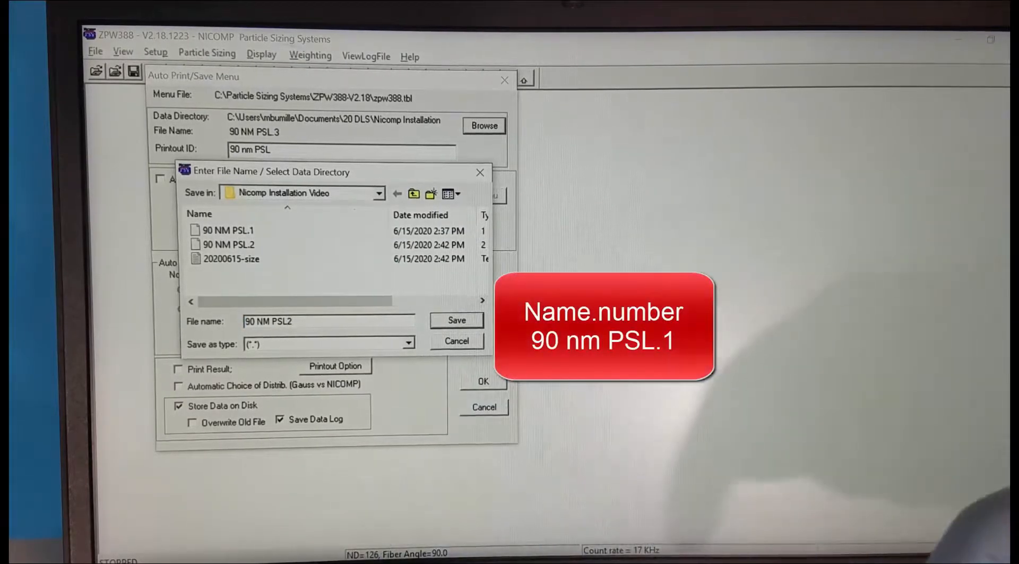
text(.1)
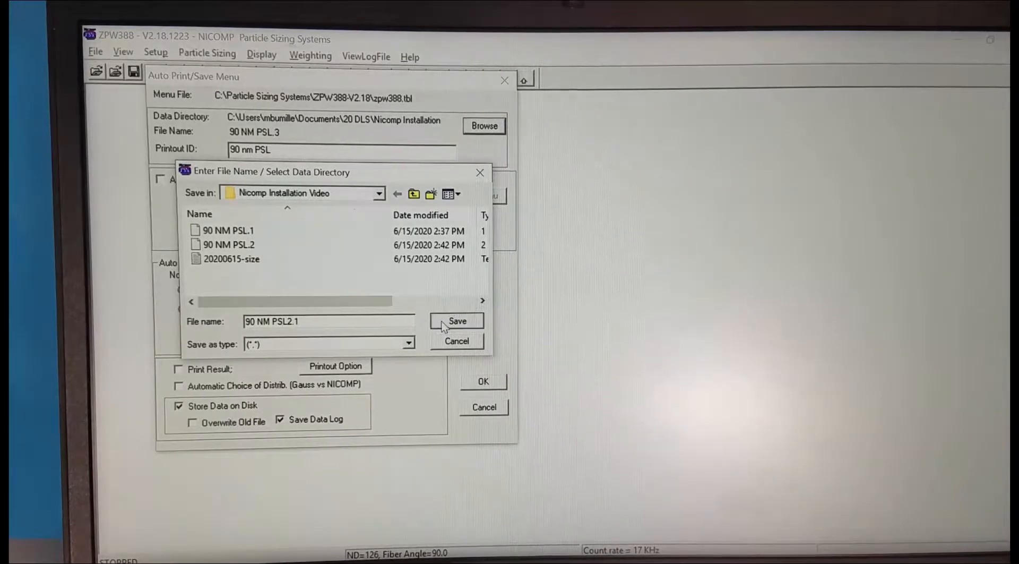
click(457, 321)
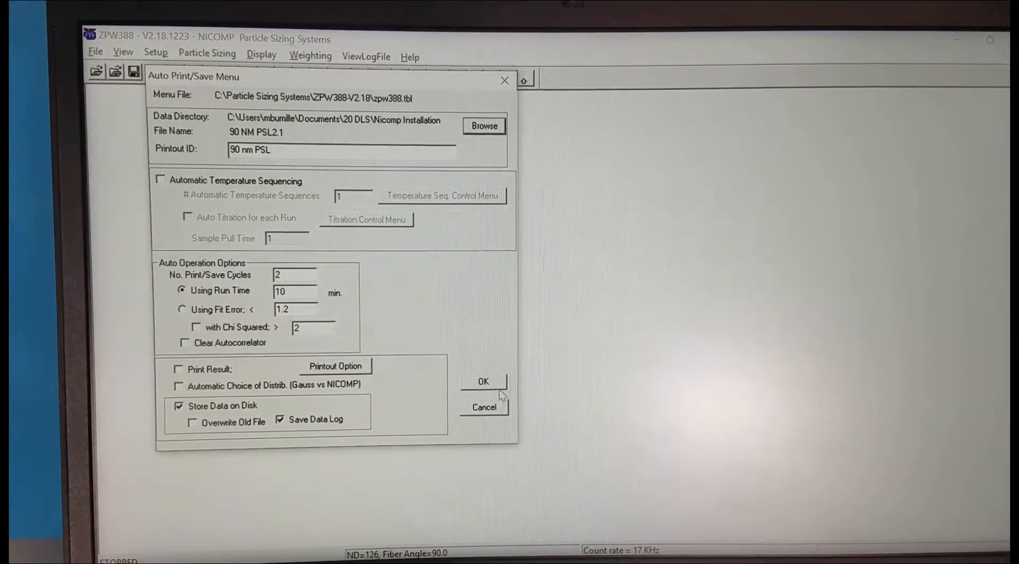
Step: Apply the auto print/save settings and start a new measurement, confirming with Yes
click(482, 381)
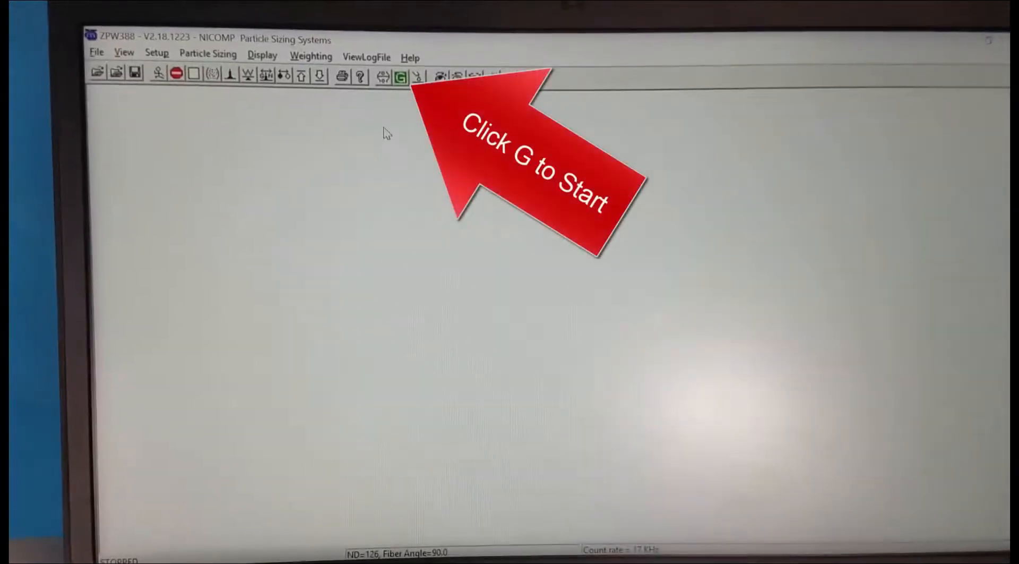
click(400, 74)
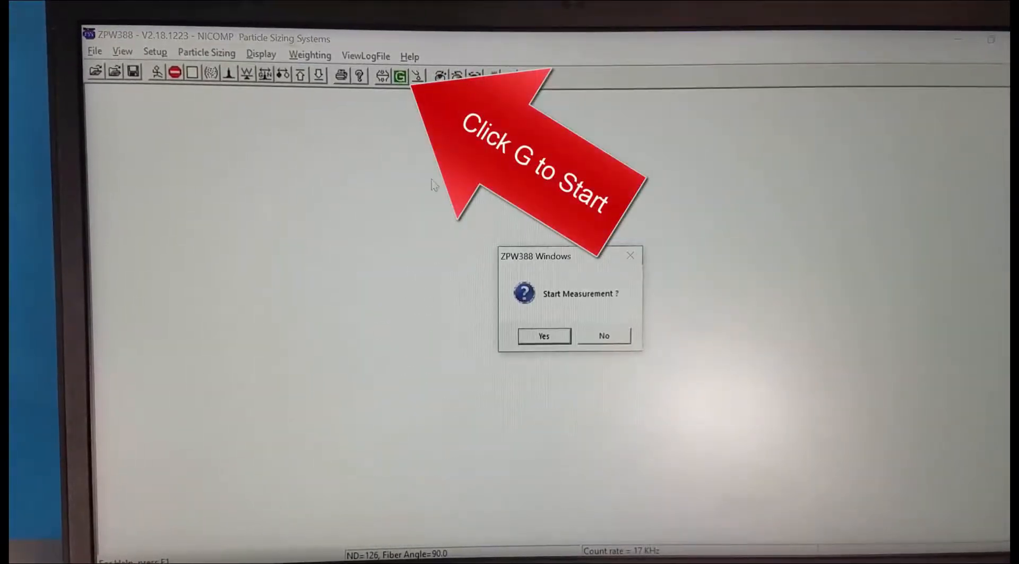
click(544, 336)
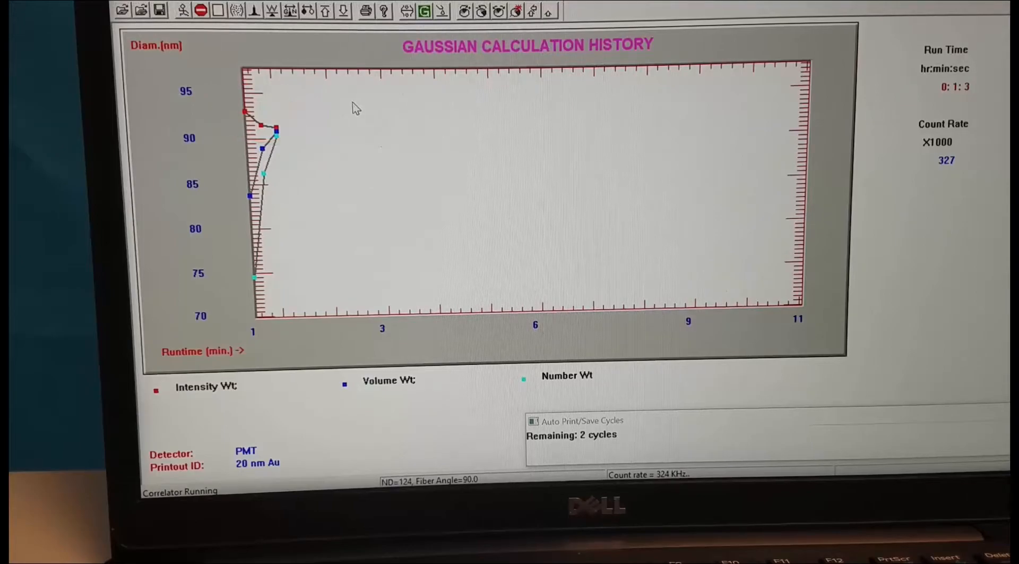
Step: Show the raw correlation data and then the channel error plot from the Display menu
click(340, 79)
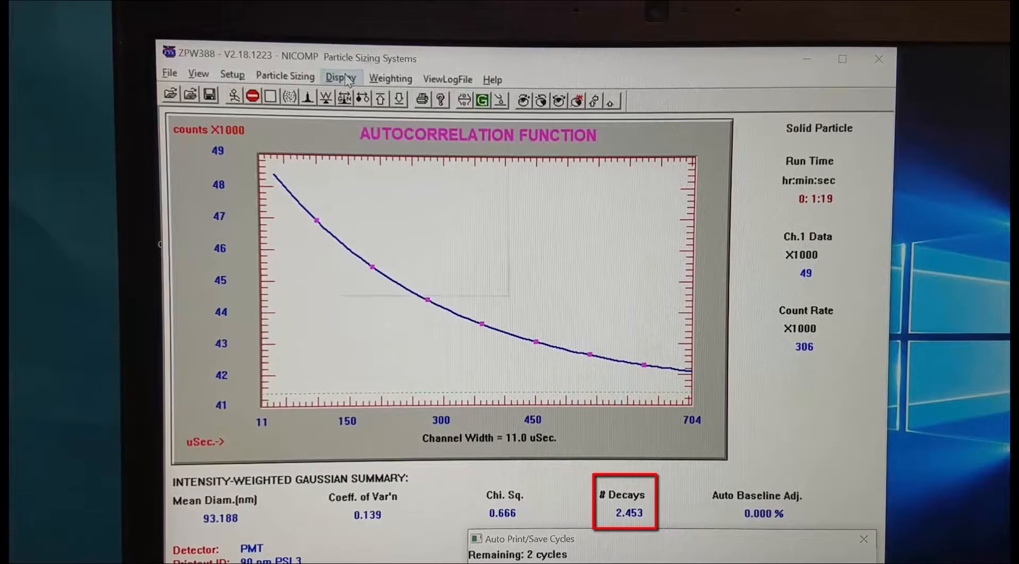
click(341, 78)
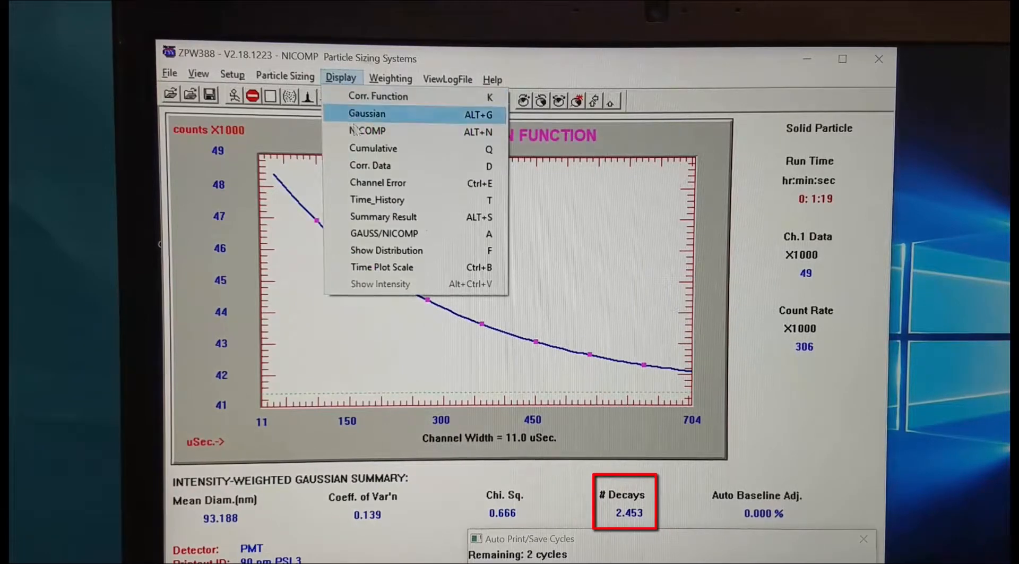
mouse_move(369, 166)
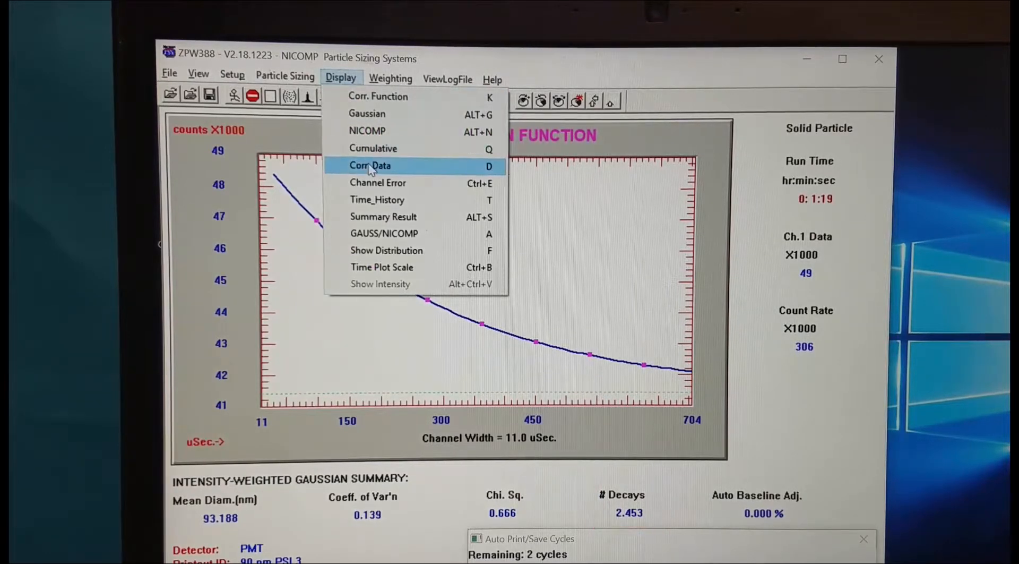
click(369, 165)
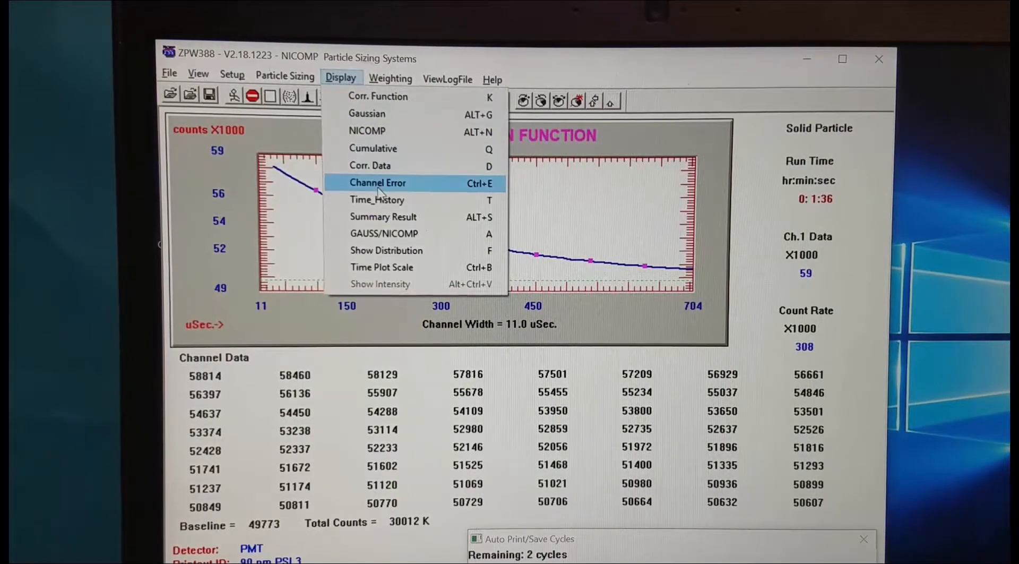
click(378, 183)
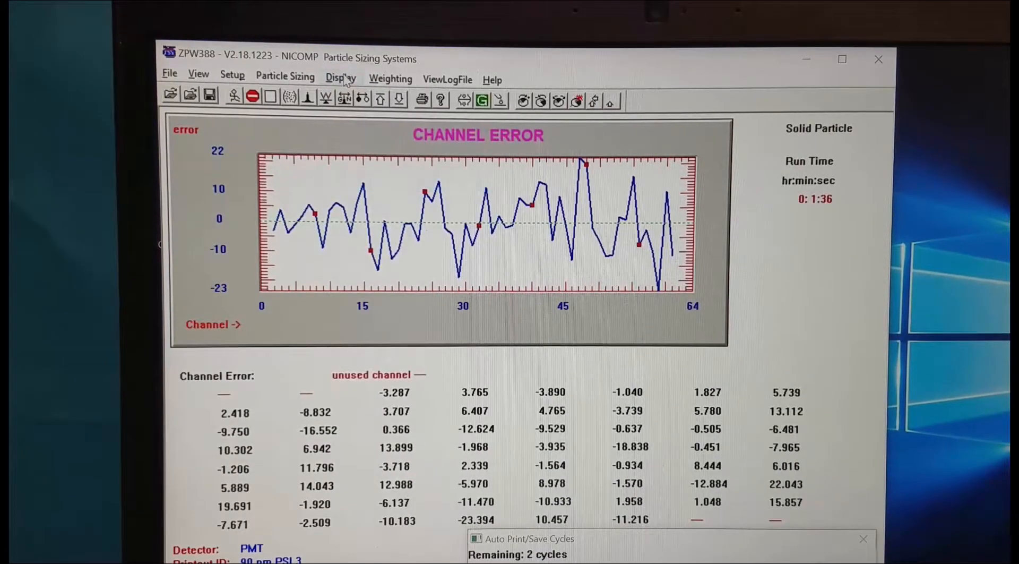
Step: Return to the Time_History Gaussian calculation history of diameter versus runtime
click(341, 79)
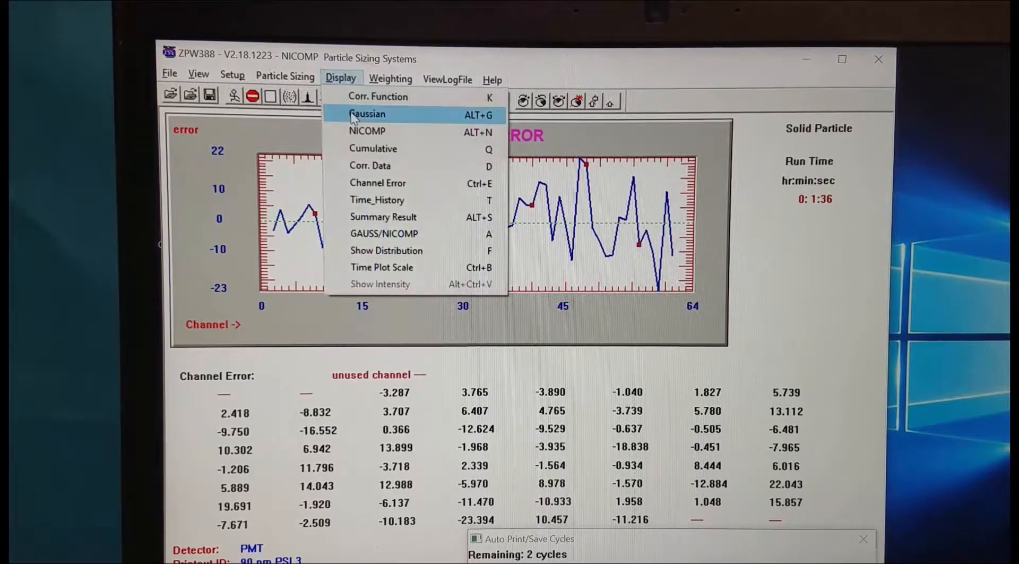
mouse_move(378, 183)
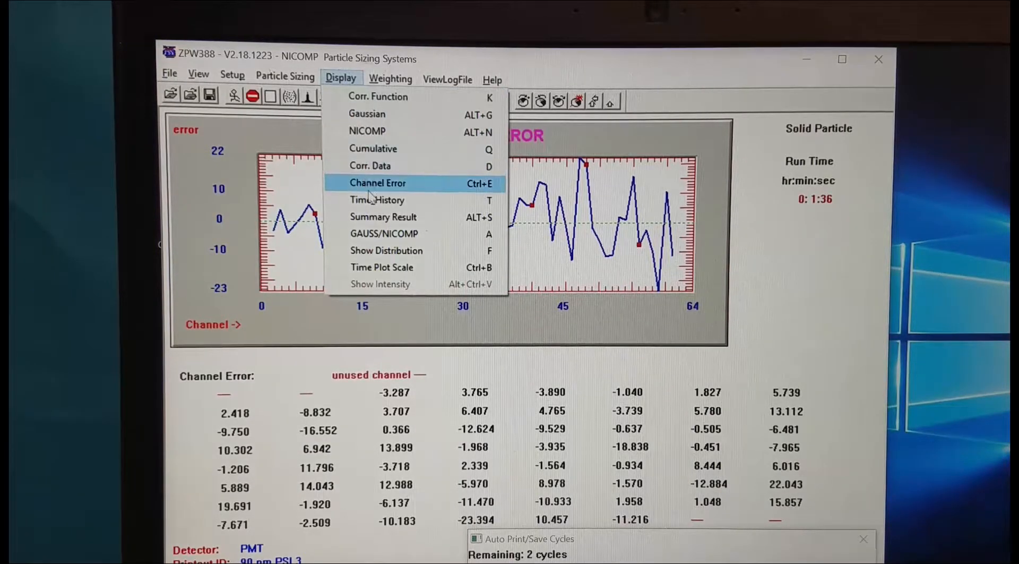
click(367, 114)
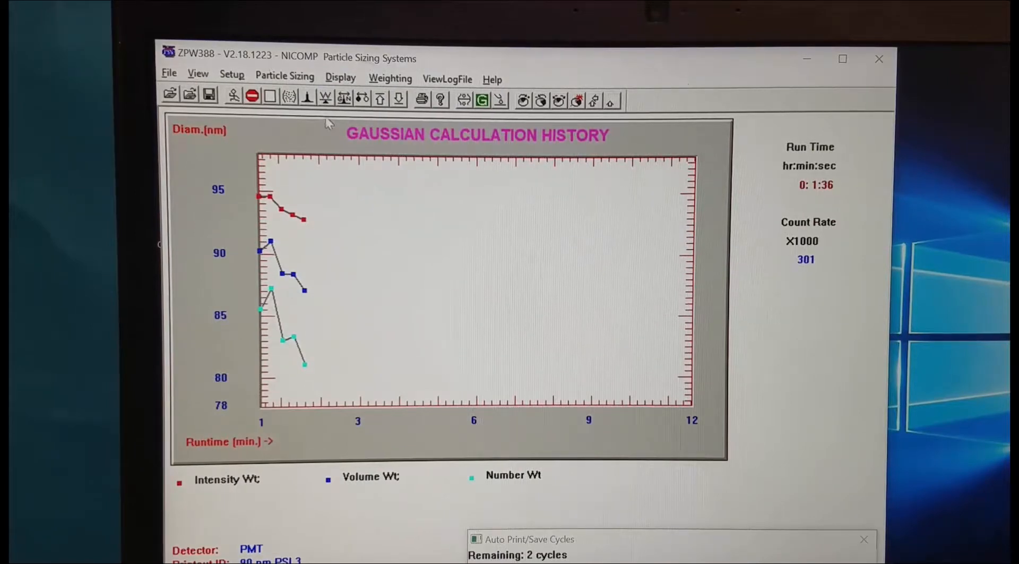
click(340, 79)
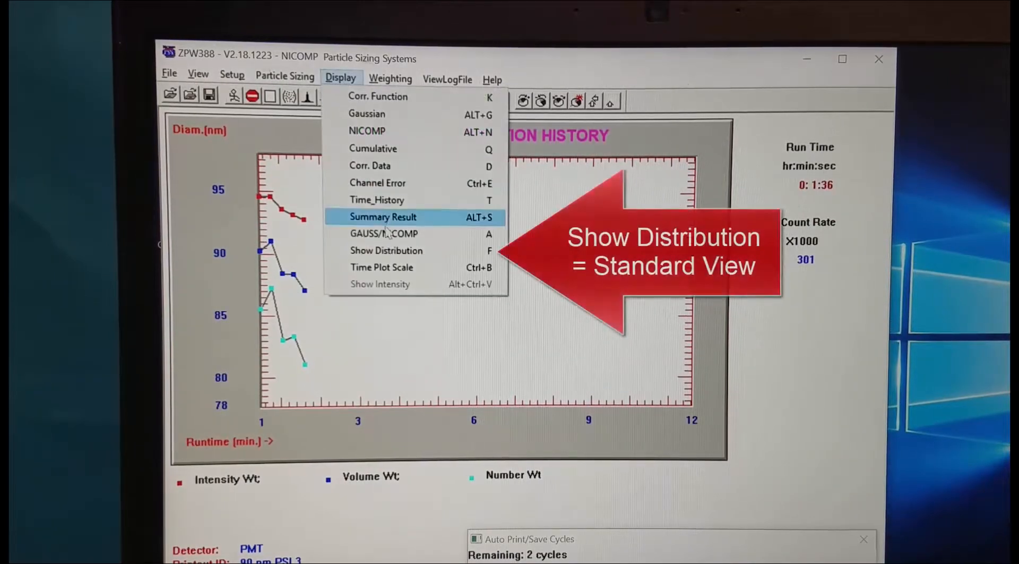
Step: Show the Gaussian distribution, then switch its weighting to VOLUME and NUMBER
click(386, 251)
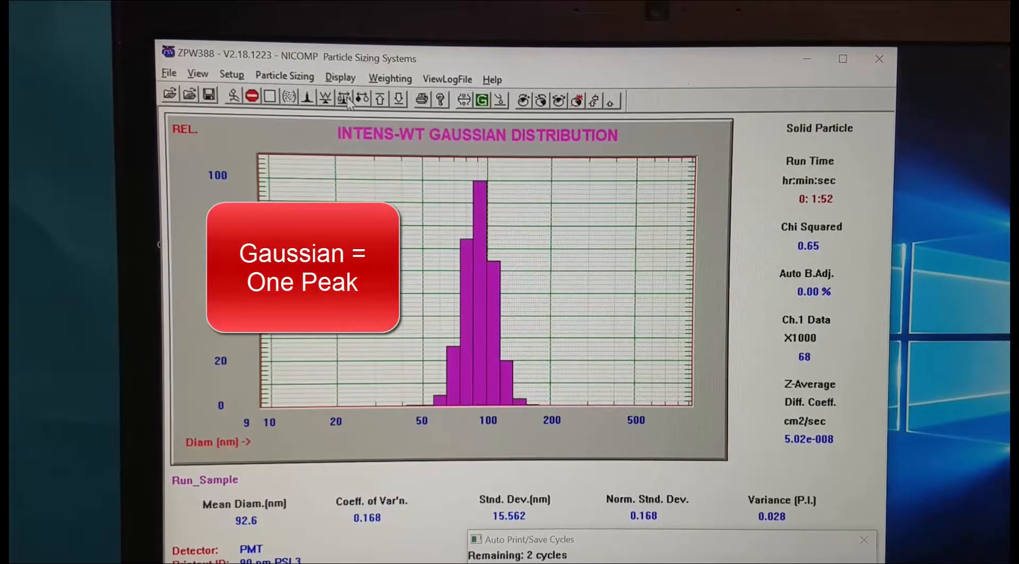
click(389, 78)
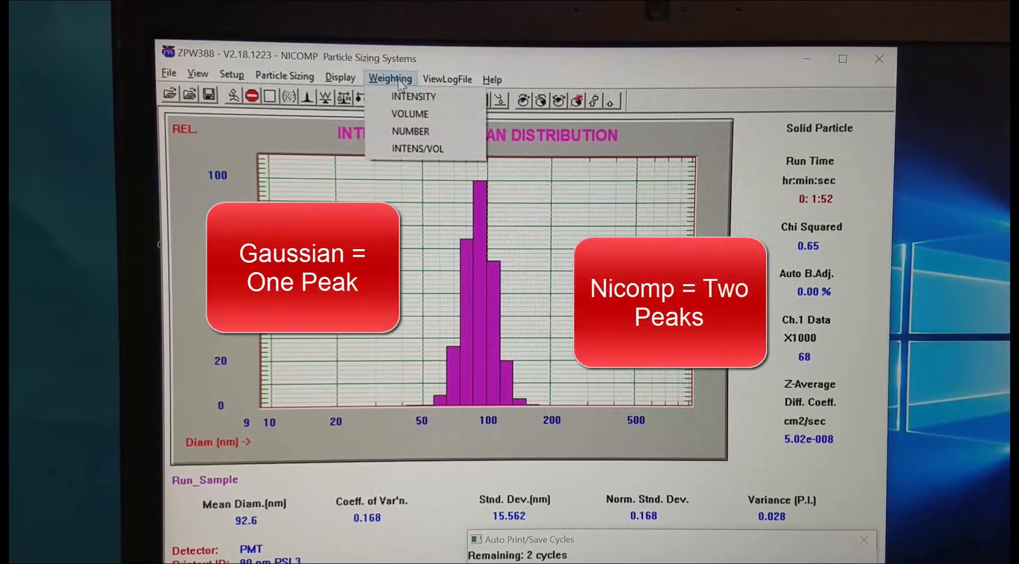
click(410, 114)
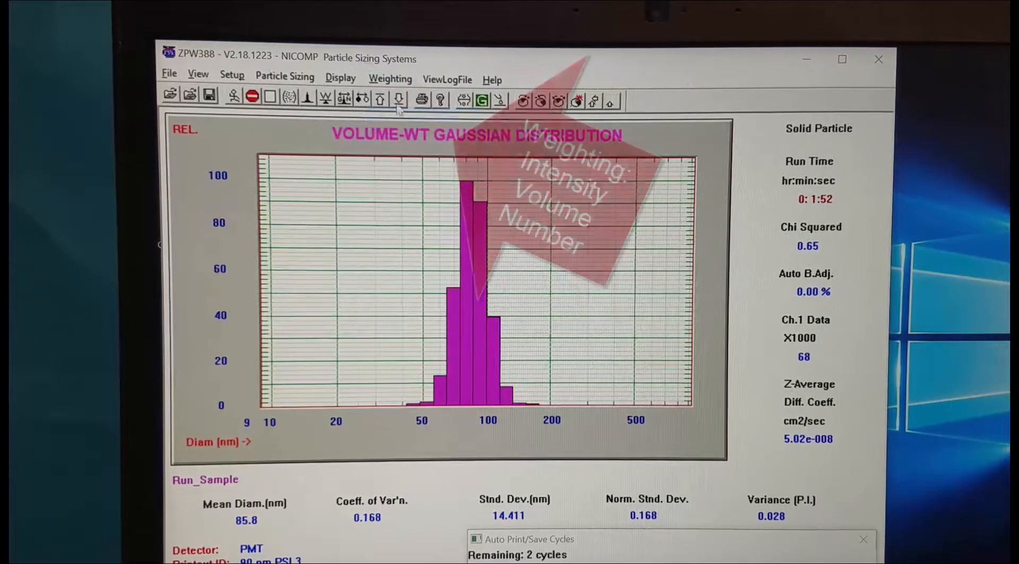
click(390, 78)
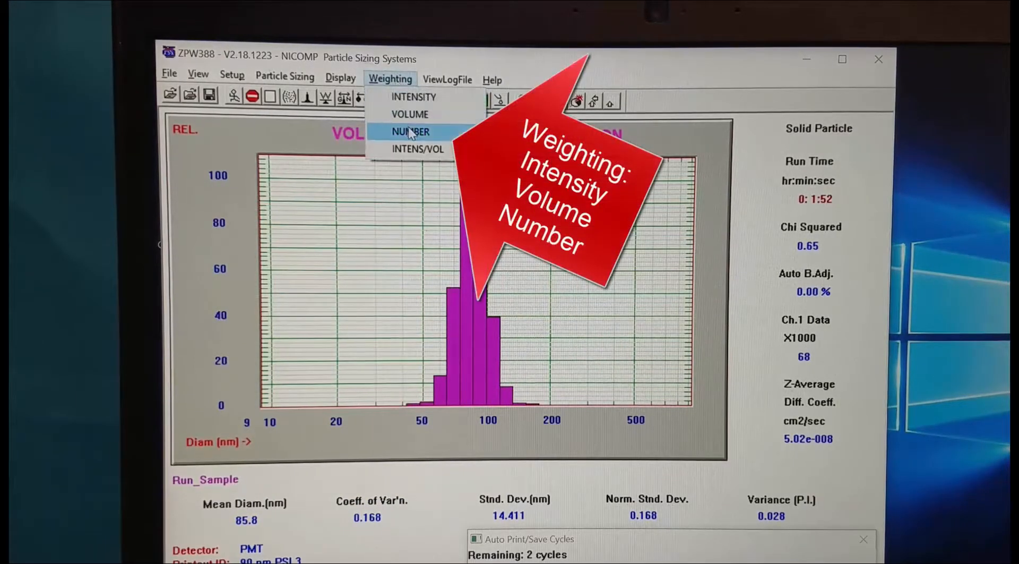
click(410, 132)
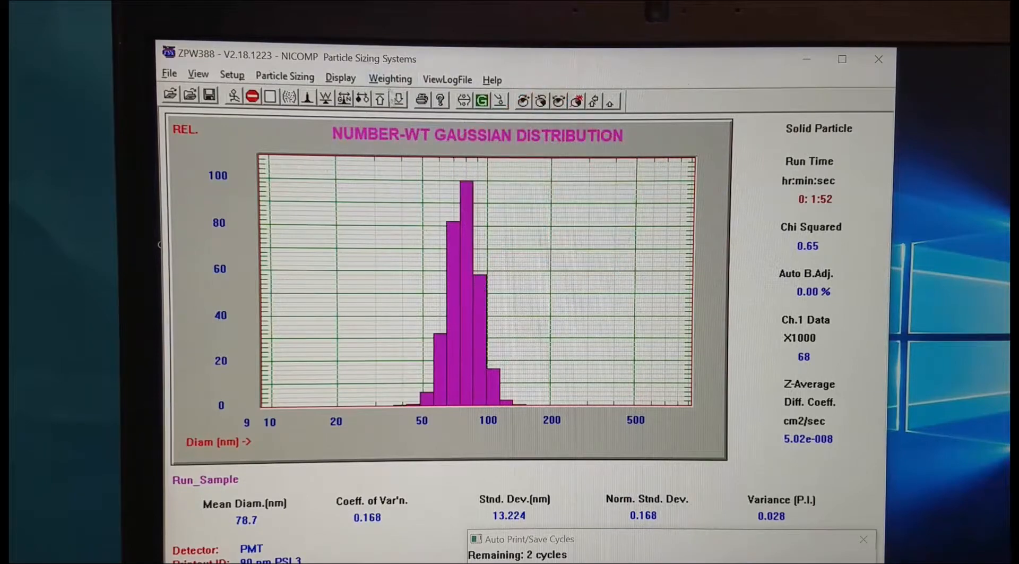
Step: Compare INTENS/VOL side by side, then return to INTENSITY weighting with mean diameter 92.6 nm
click(390, 80)
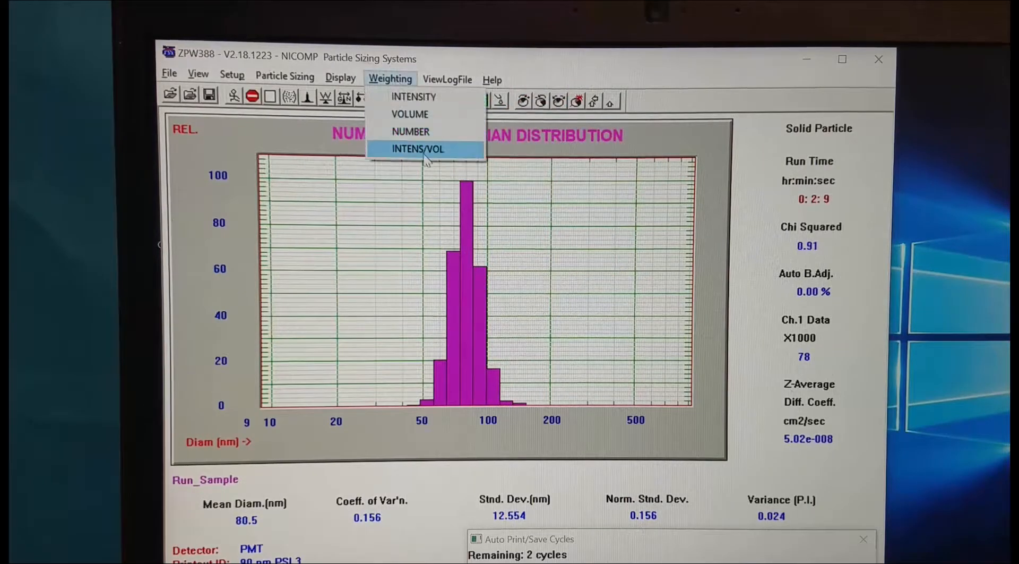
click(418, 149)
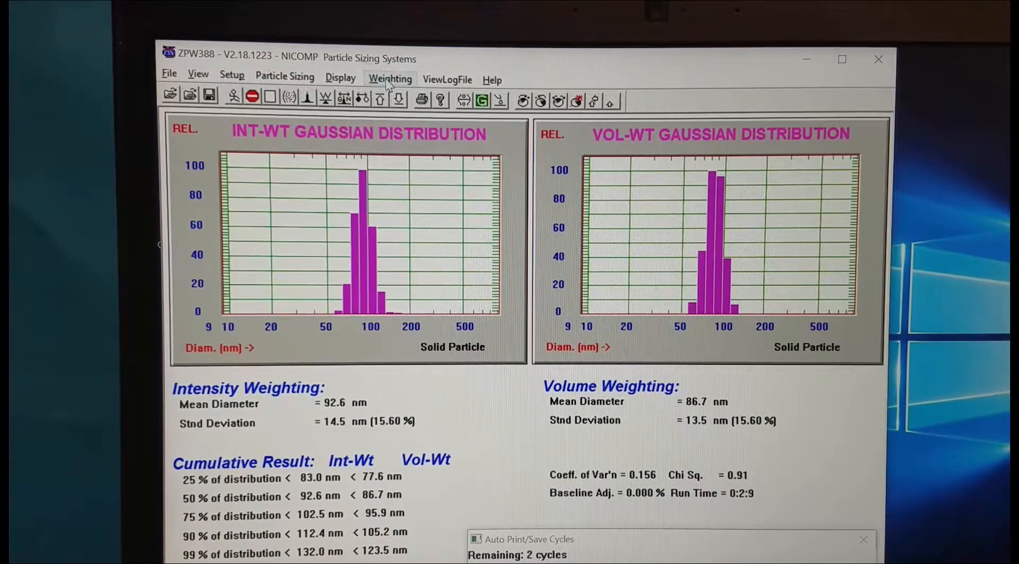
click(390, 79)
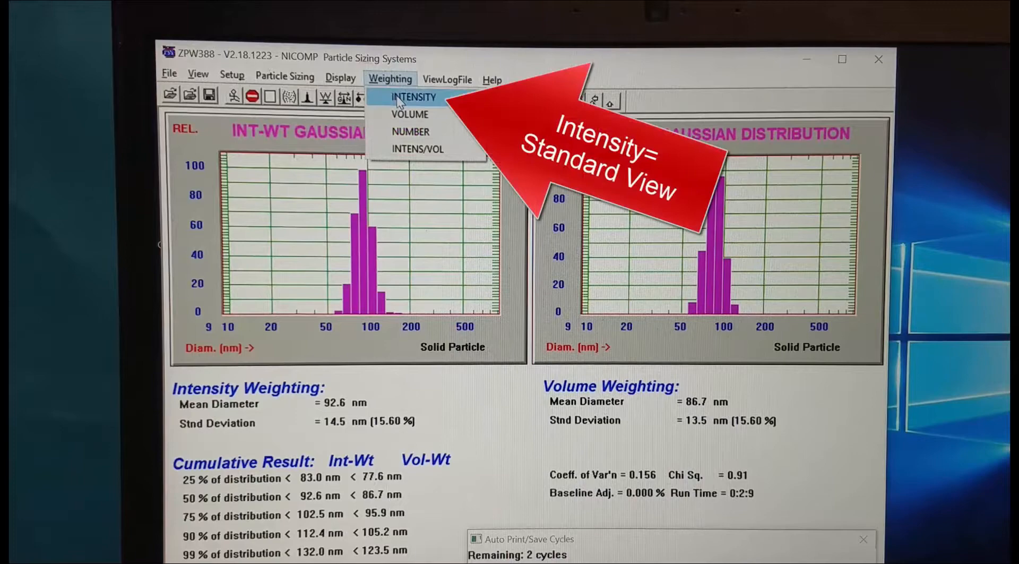
click(413, 96)
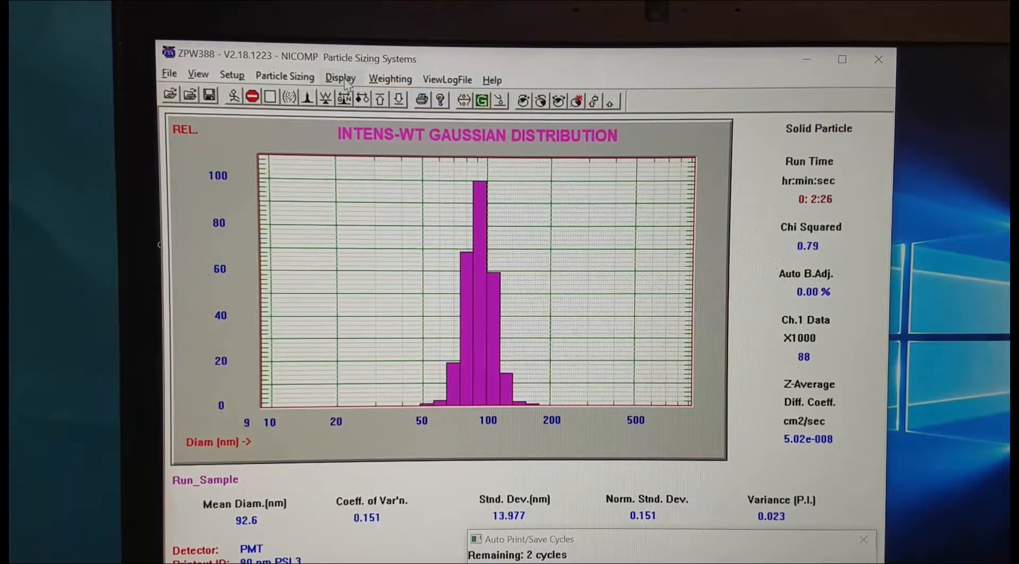
click(340, 78)
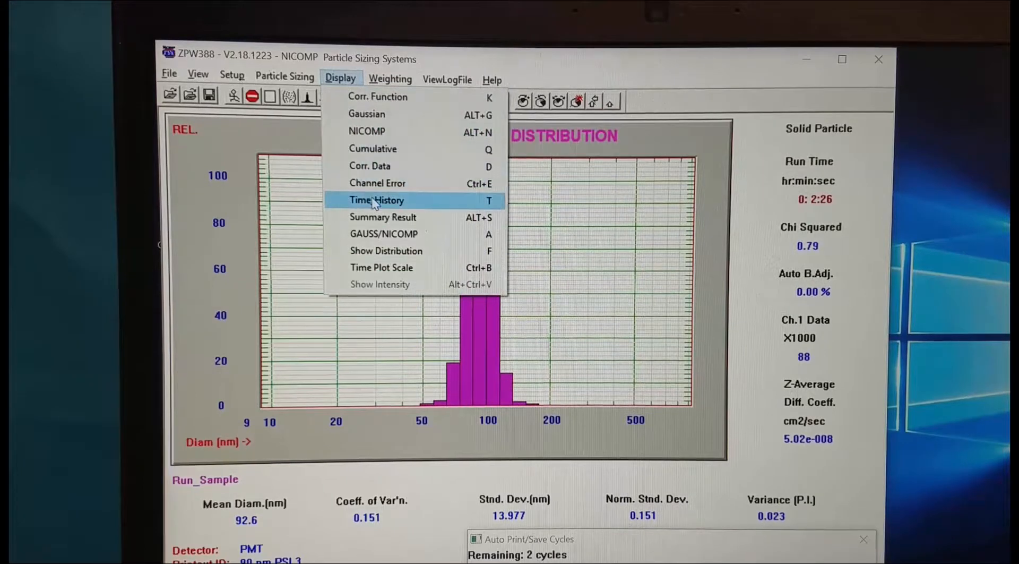
click(376, 200)
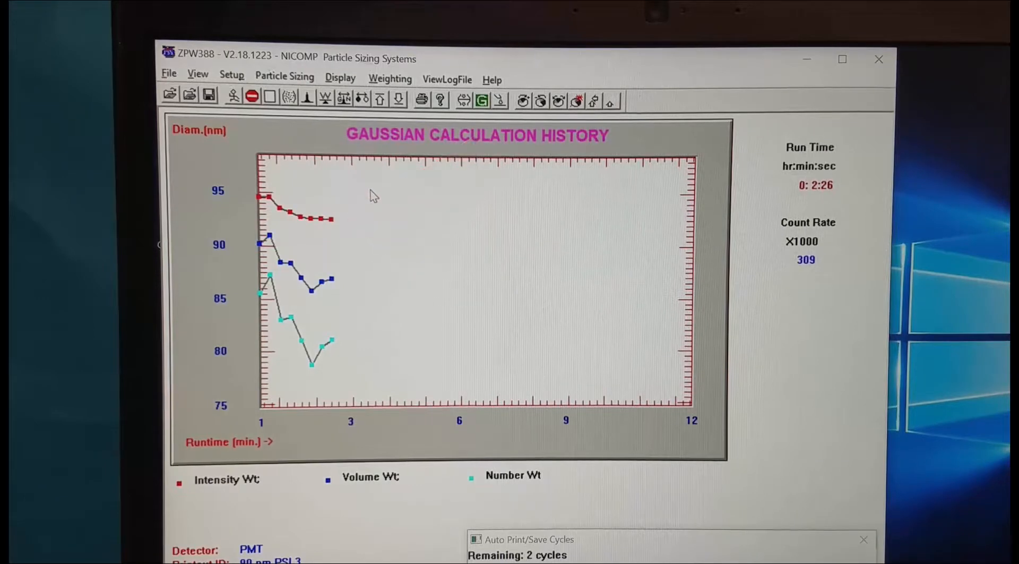
click(340, 79)
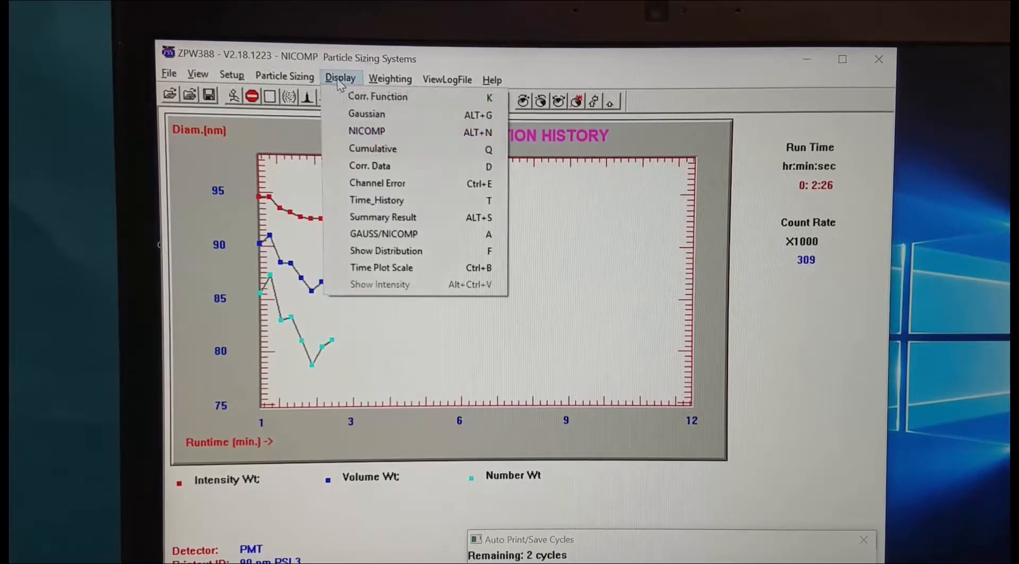
mouse_move(386, 250)
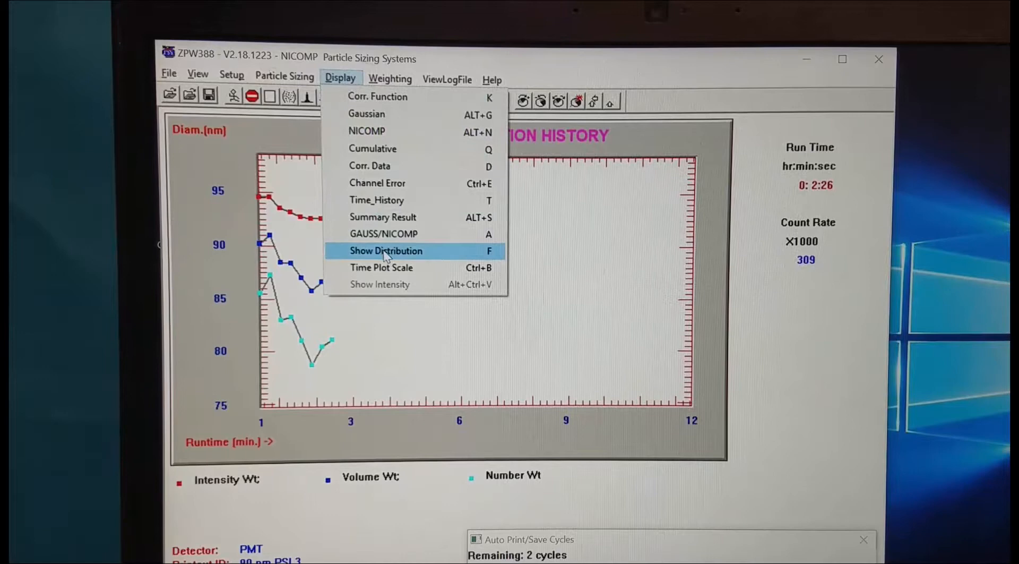
click(387, 250)
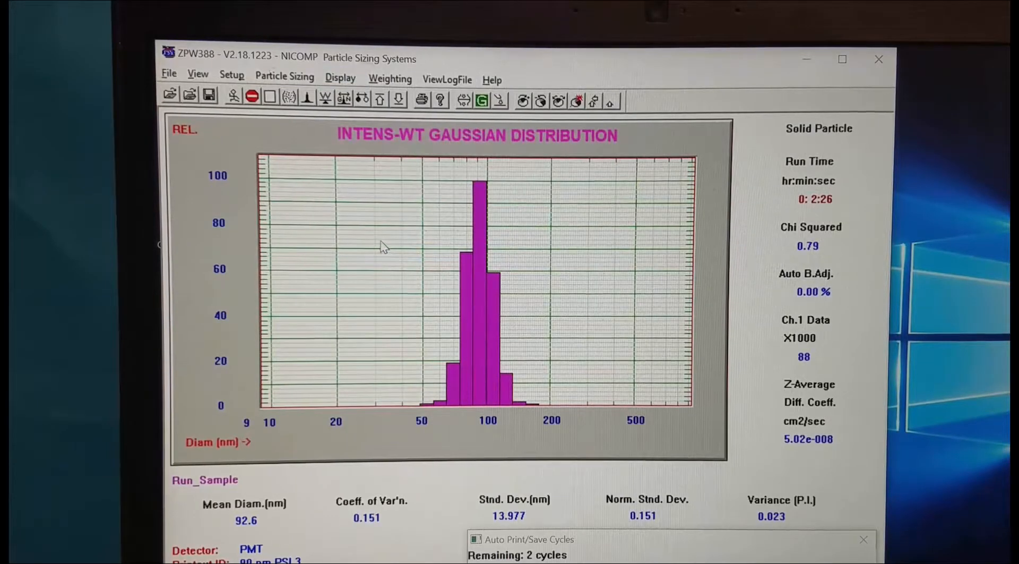